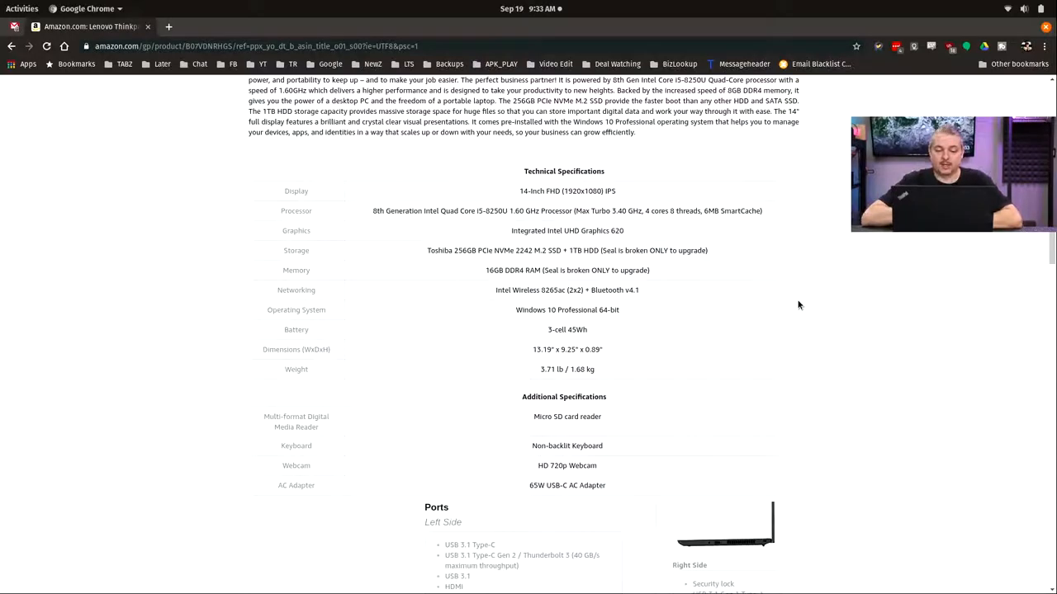
Run sudo update-grub to regenerate the GRUB boot configuration with the touchpad fix.
{"action": "scroll", "scroll_direction": "down", "scroll_amount": 3}
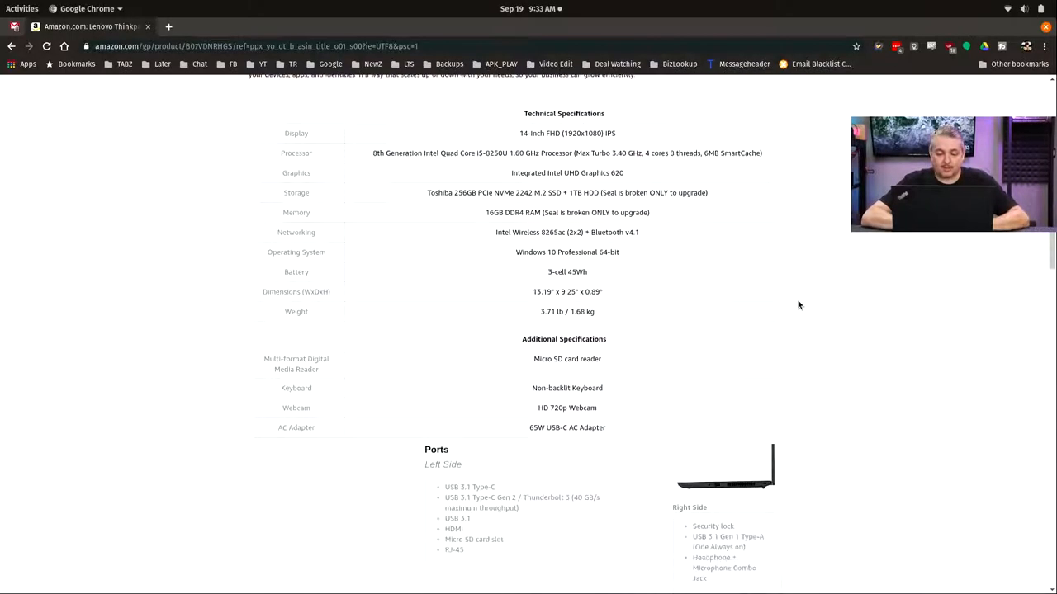
{"action": "scroll", "scroll_direction": "down", "scroll_amount": 3}
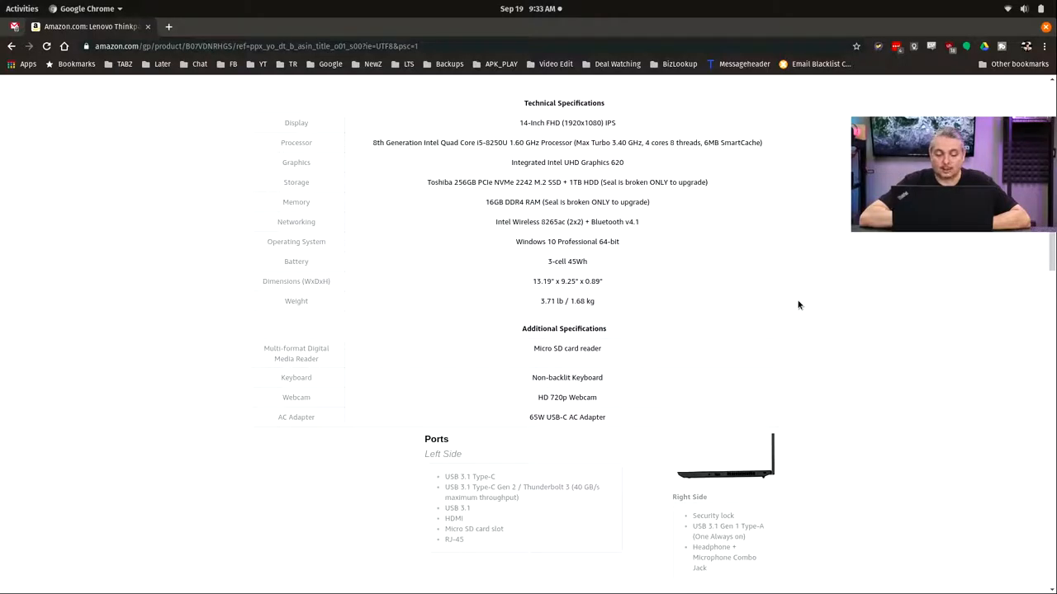
{"action": "scroll", "scroll_direction": "down", "scroll_amount": 3}
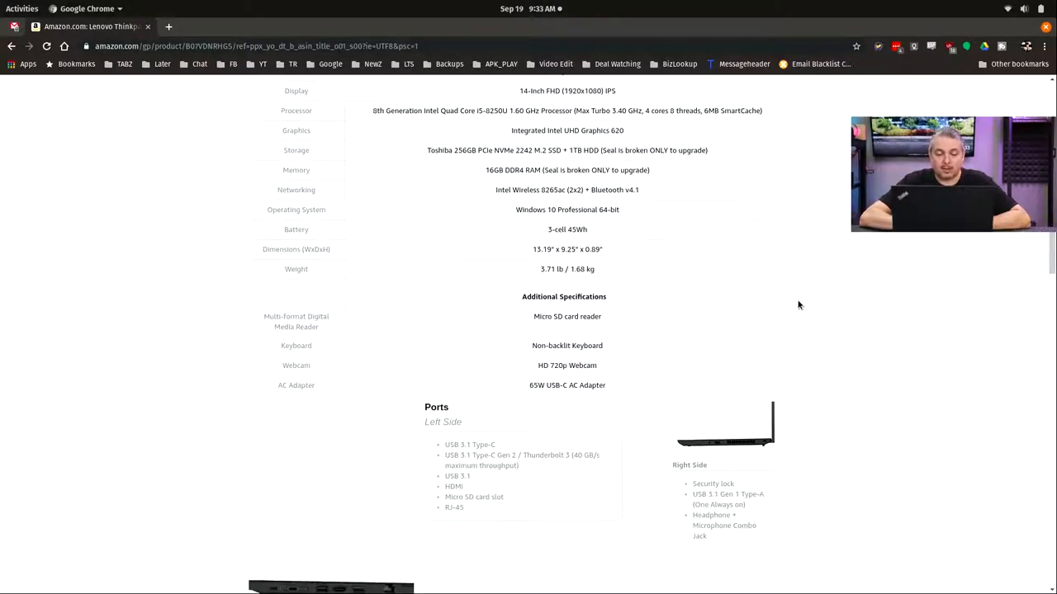
{"action": "scroll", "scroll_direction": "down", "scroll_amount": 3}
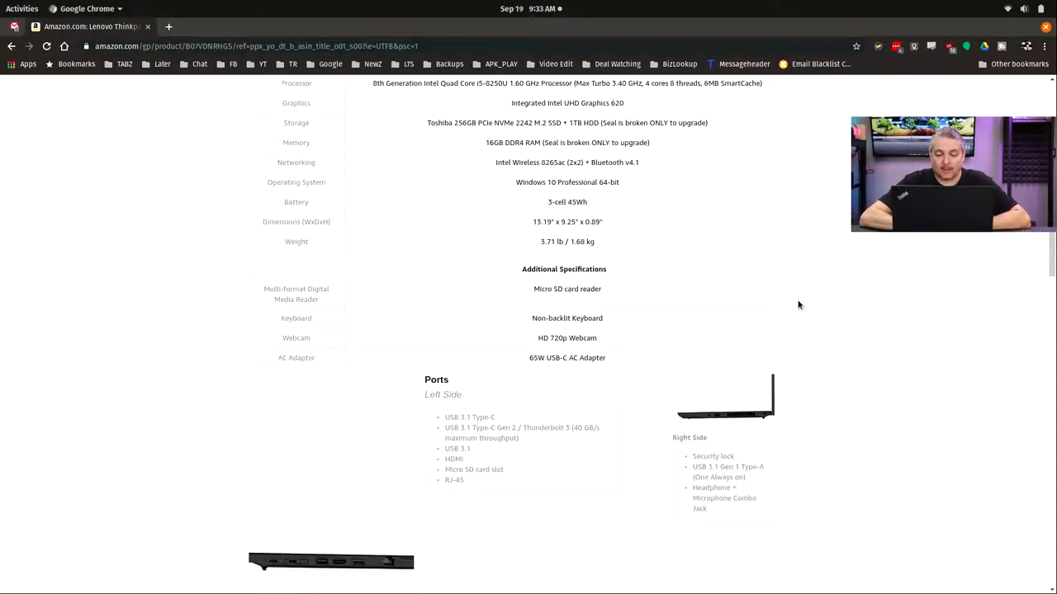
{"action": "scroll", "scroll_direction": "down", "scroll_amount": 3}
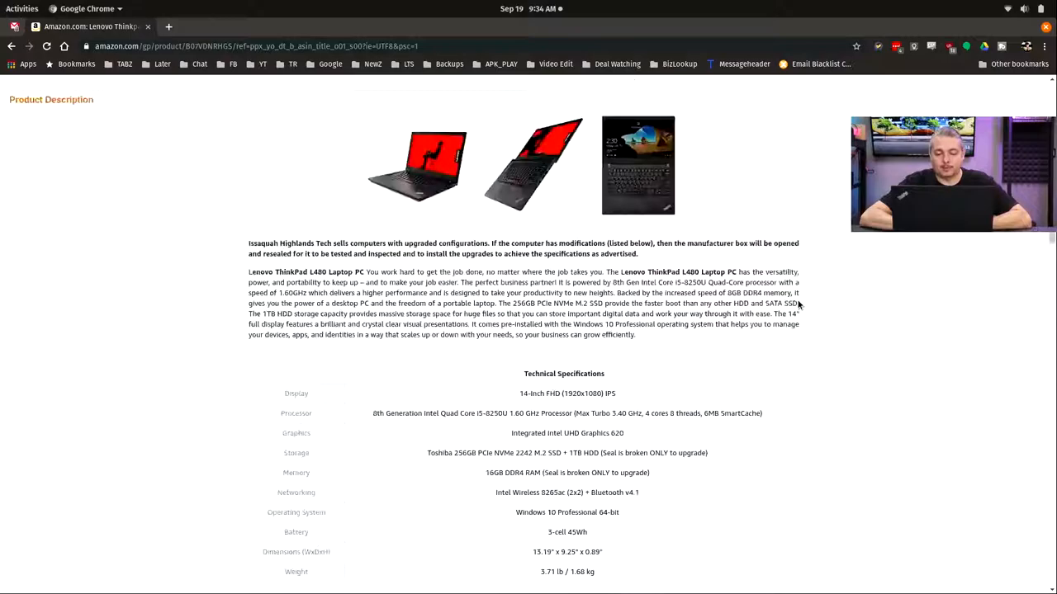
{"action": "scroll", "scroll_direction": "up", "scroll_amount": 3}
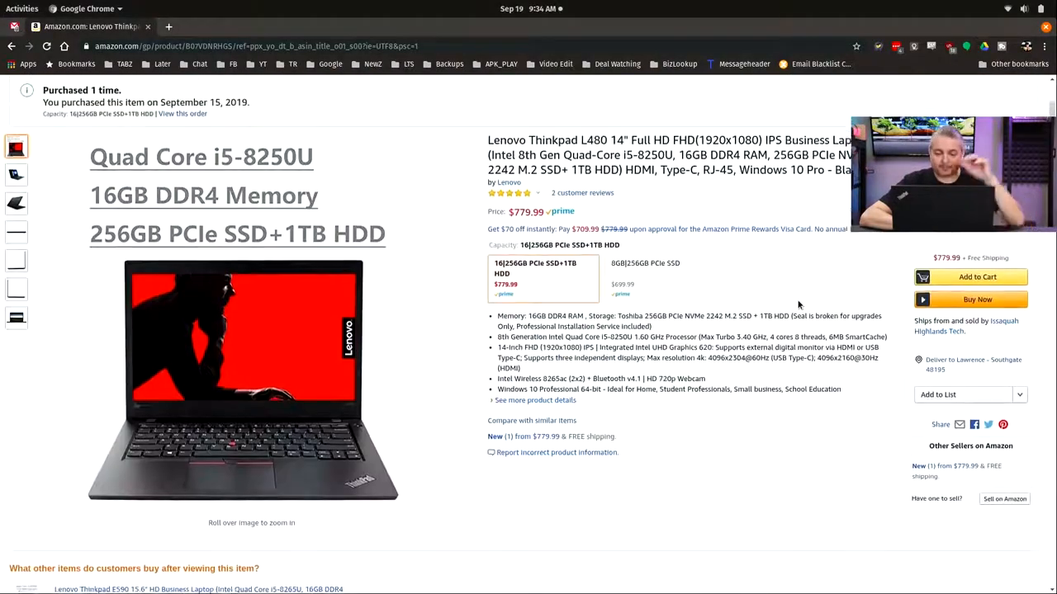
{"action": "scroll", "scroll_direction": "down", "scroll_amount": 3}
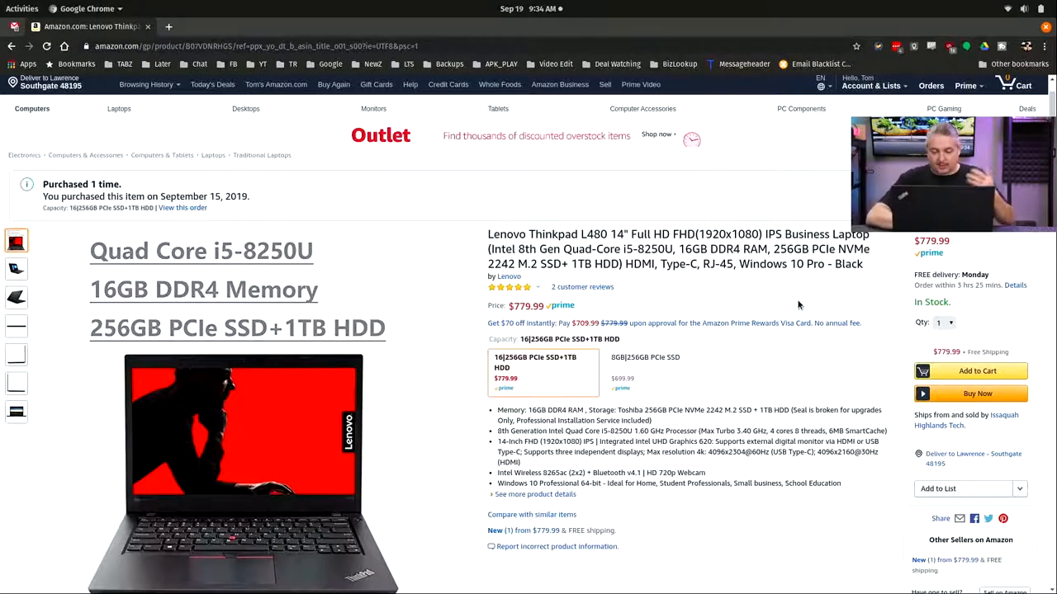
{"action": "scroll", "scroll_direction": "down", "scroll_amount": 3}
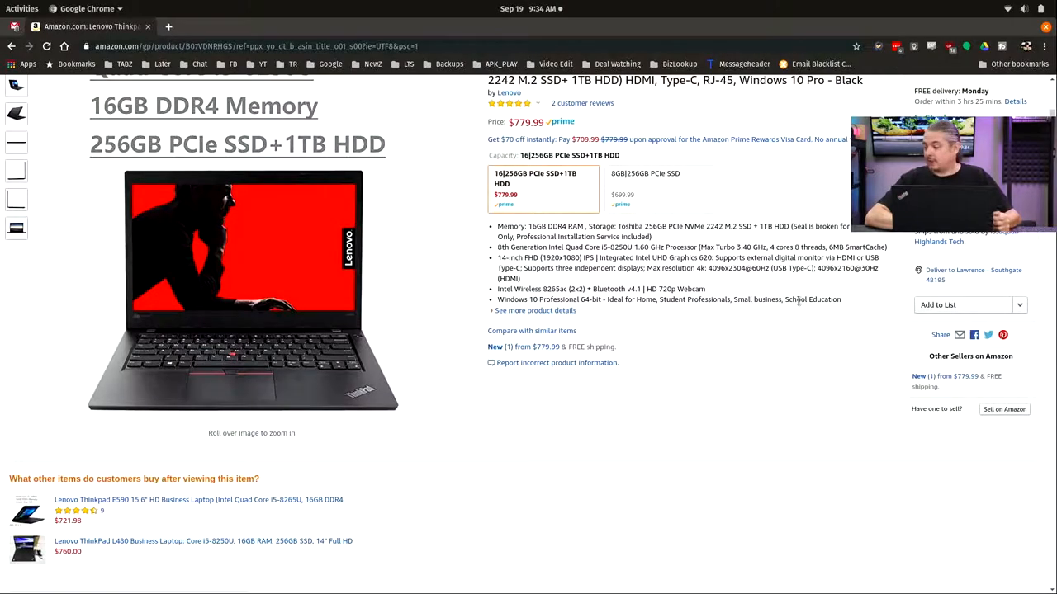
{"action": "scroll", "scroll_direction": "down", "scroll_amount": 3}
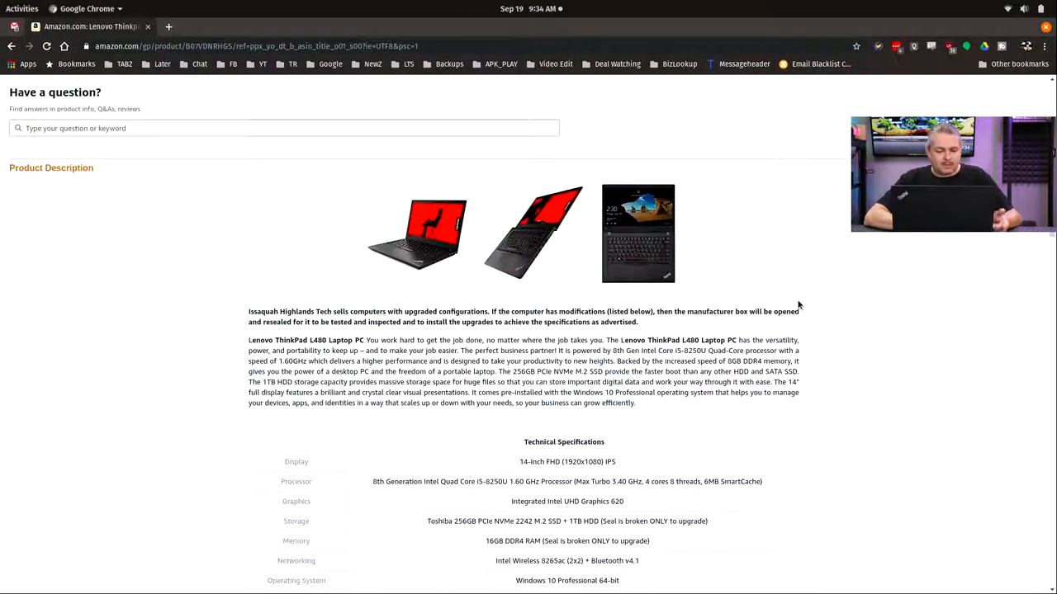
{"action": "scroll", "scroll_direction": "up", "scroll_amount": 3}
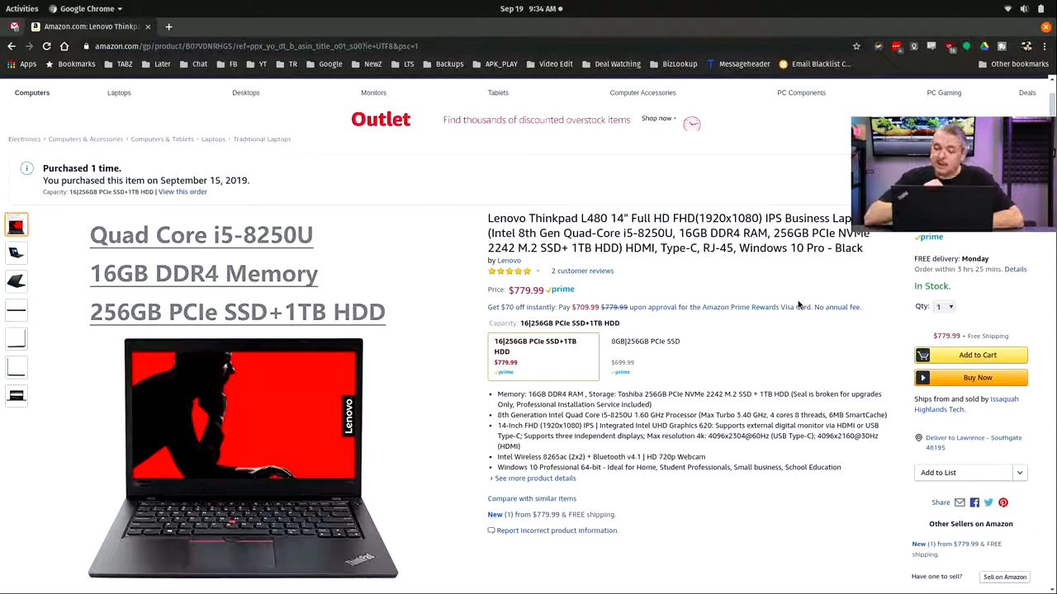
{"action": "scroll", "scroll_direction": "down", "scroll_amount": 3}
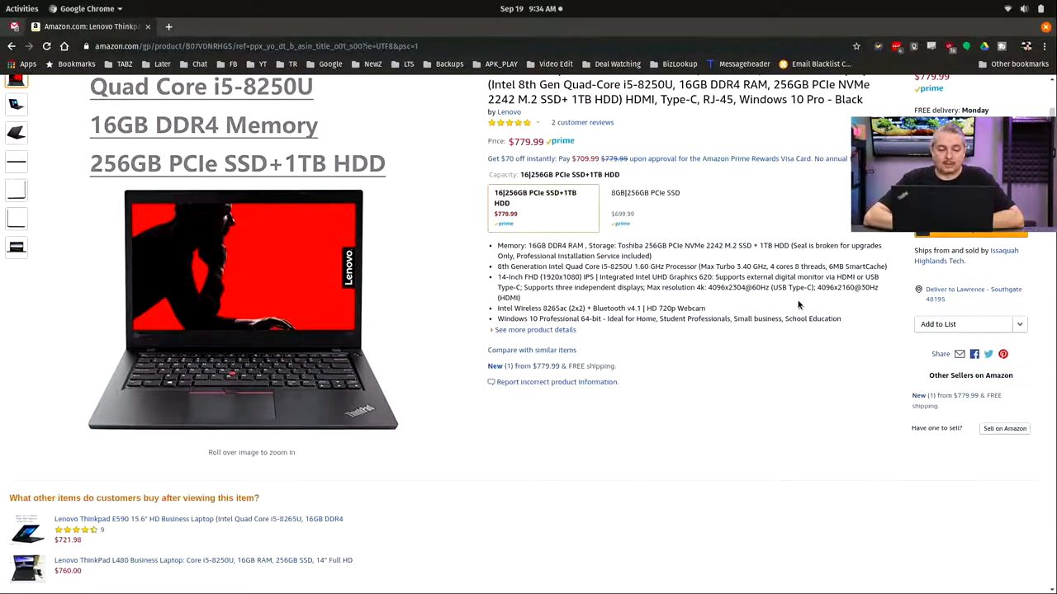
{"action": "scroll", "scroll_direction": "down", "scroll_amount": 3}
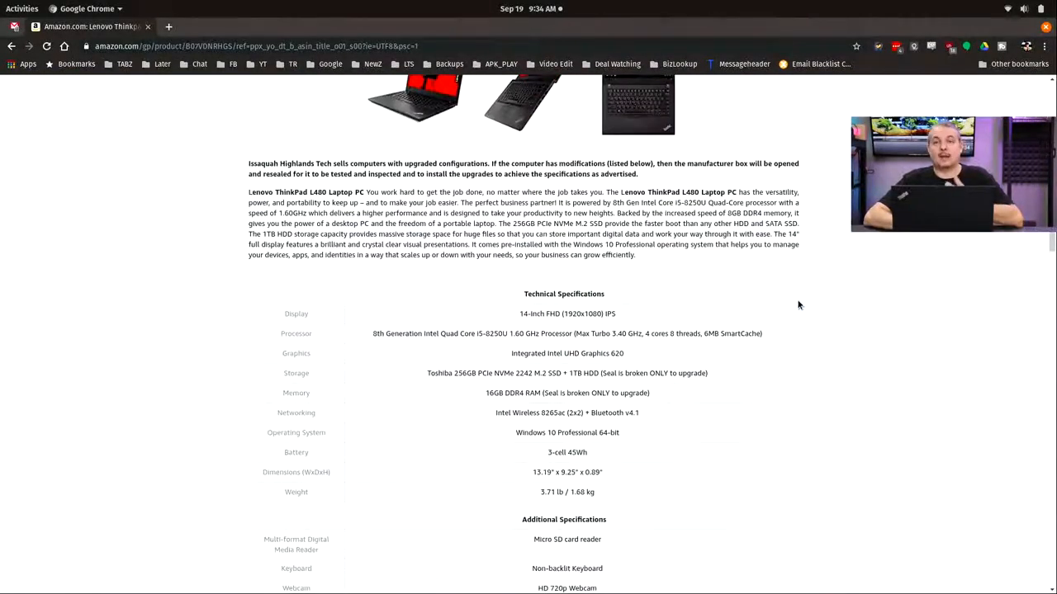
{"action": "scroll", "scroll_direction": "down", "scroll_amount": 3}
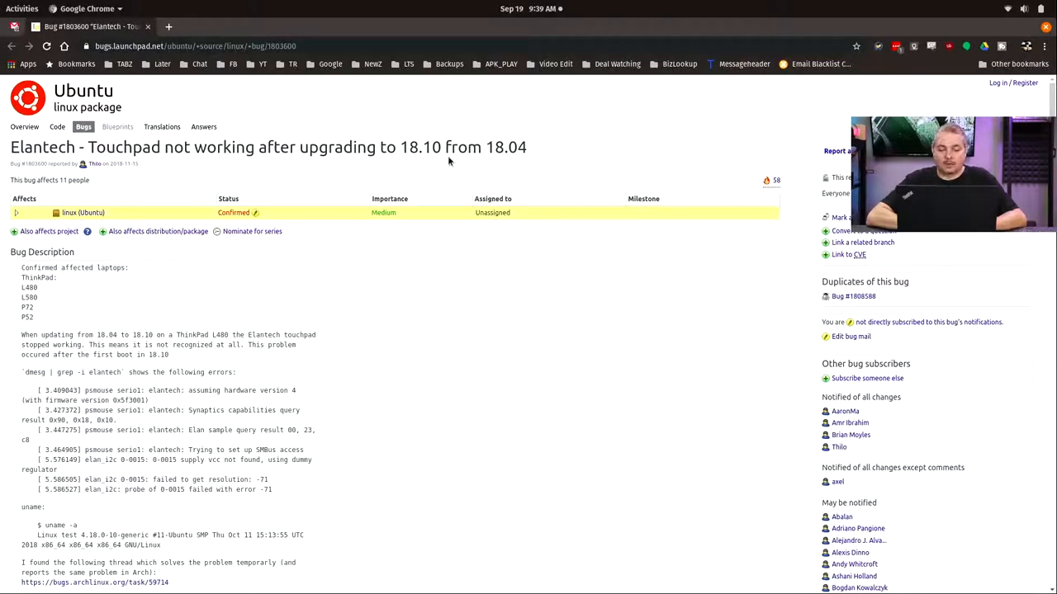
{"action": "mouse_move", "coordinate": [535, 332]}
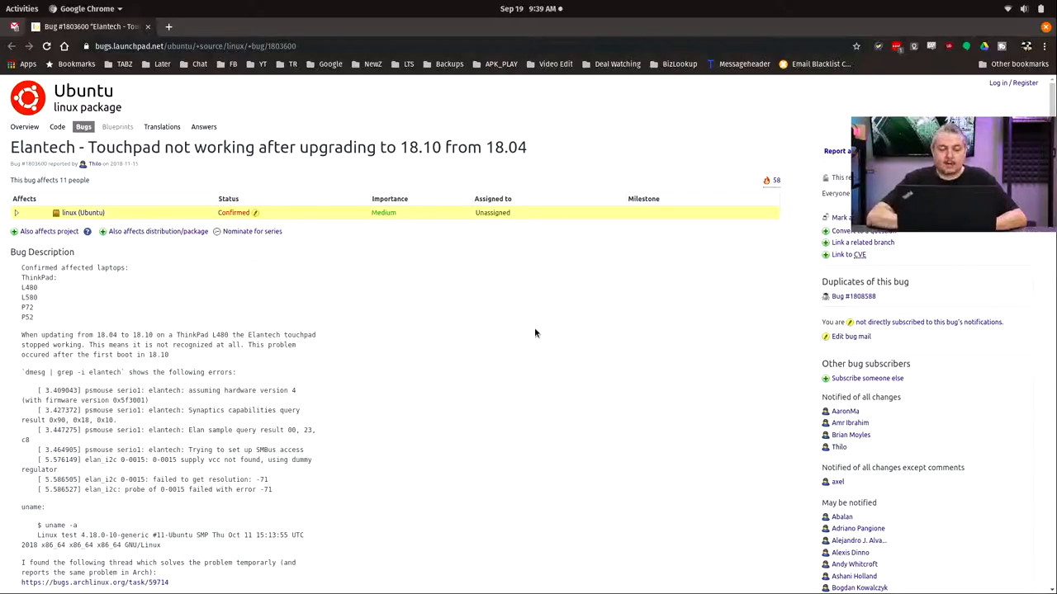
{"action": "scroll", "scroll_direction": "down", "scroll_amount": 3}
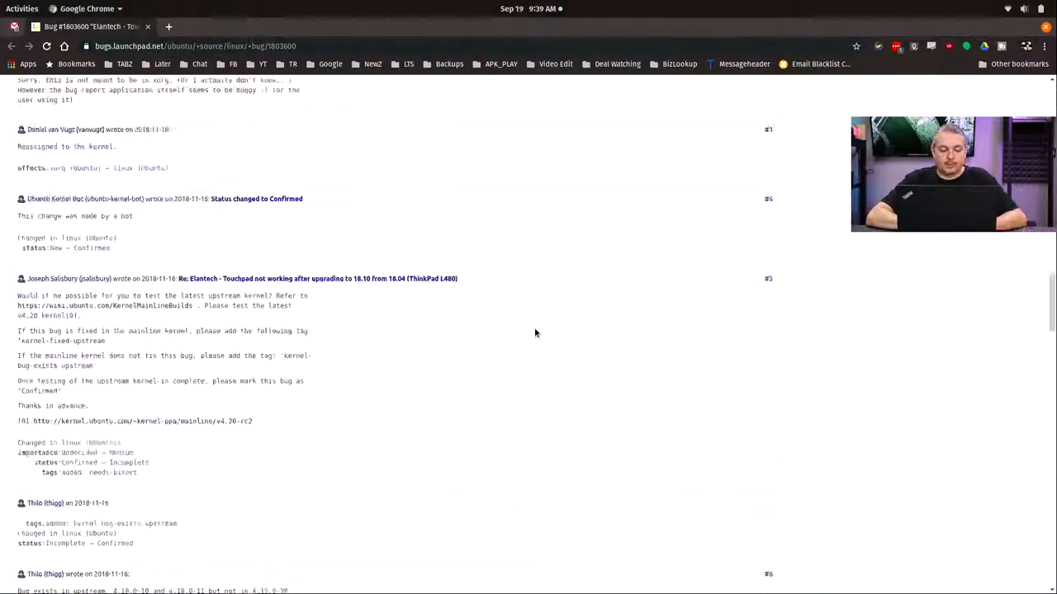
{"action": "scroll", "scroll_direction": "down", "scroll_amount": 3}
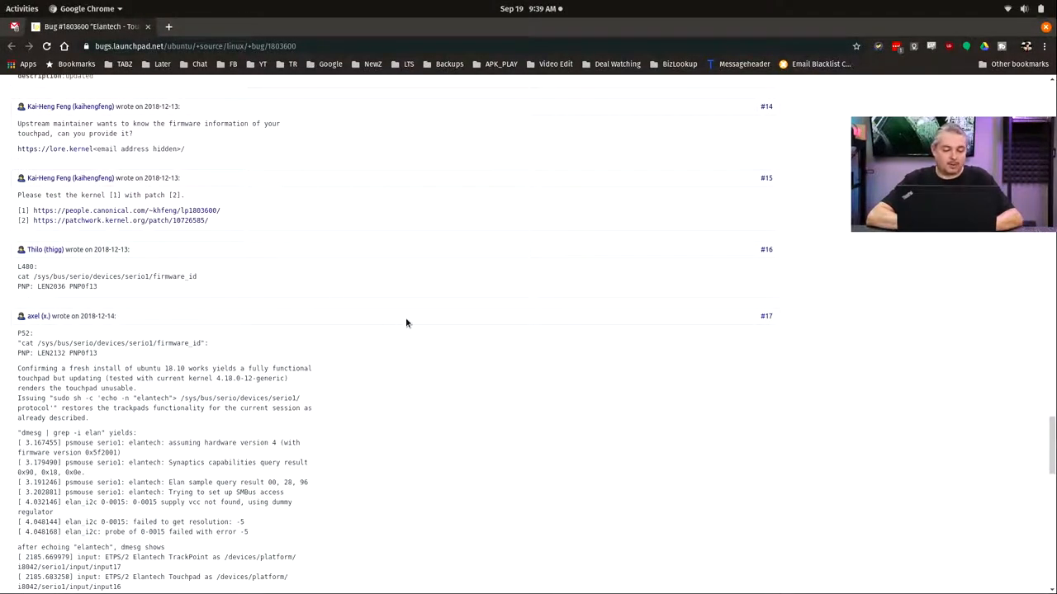
{"action": "scroll", "scroll_direction": "down", "scroll_amount": 3}
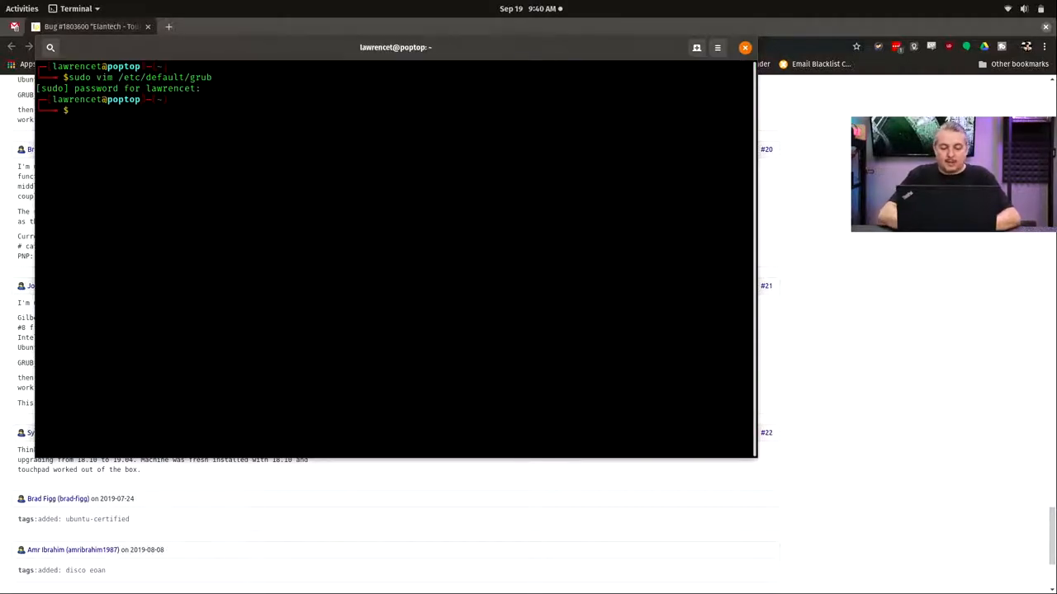
{"action": "type", "text": "sudo upf"}
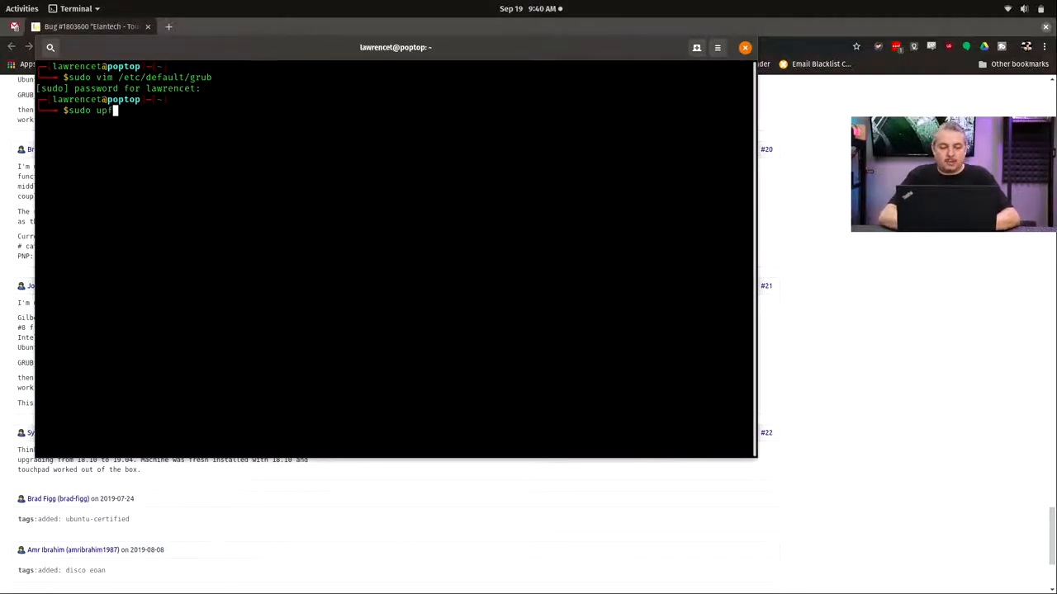
{"action": "type", "text": "update-g"}
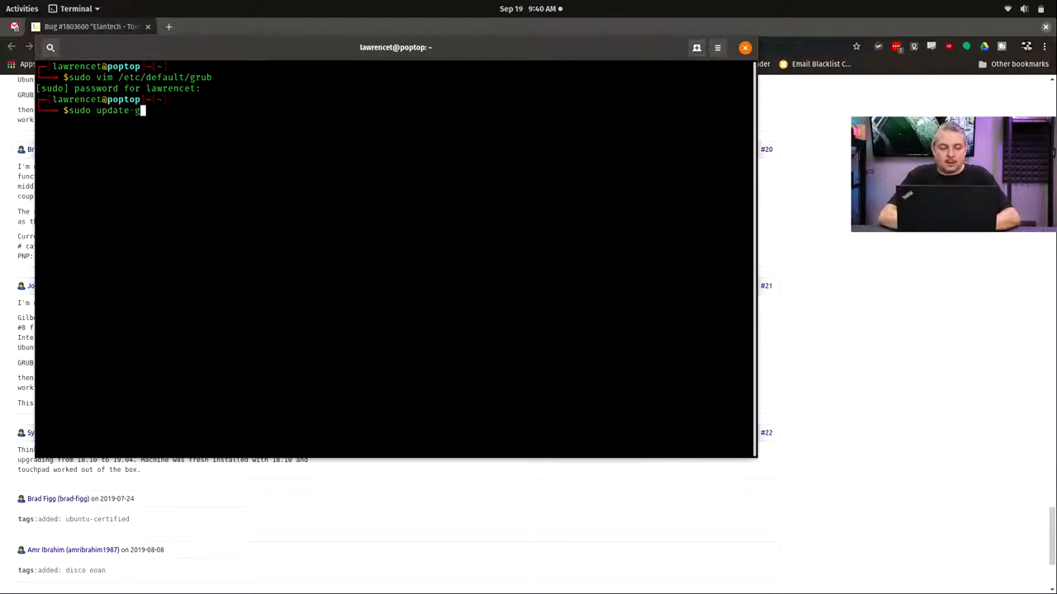
{"action": "key", "text": "Return"}
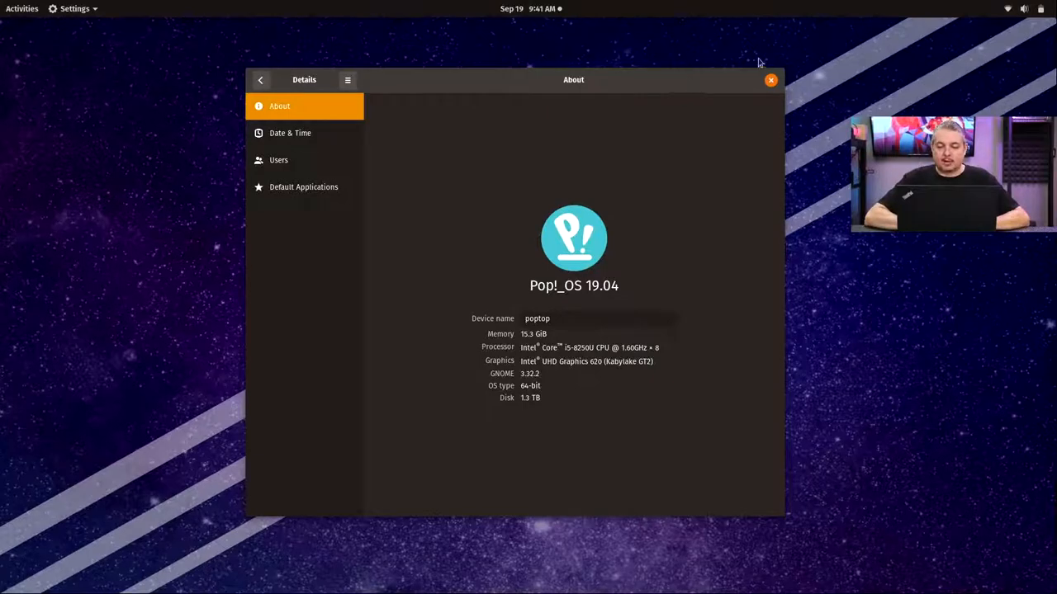
Power off the laptop from the system menu and confirm the shutdown.
{"action": "left_click", "coordinate": [1023, 8]}
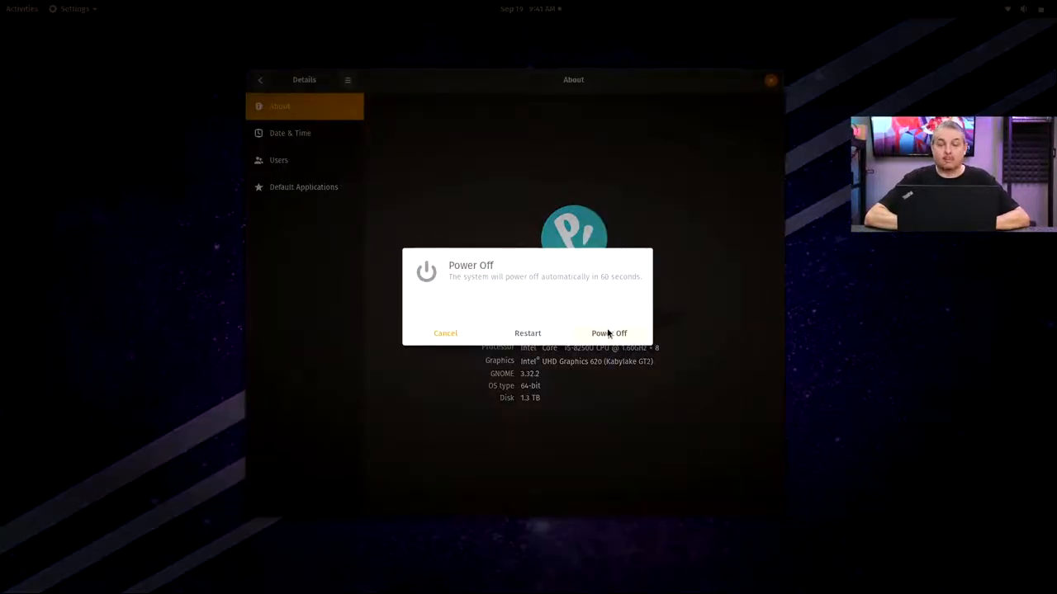
{"action": "left_click", "coordinate": [609, 333]}
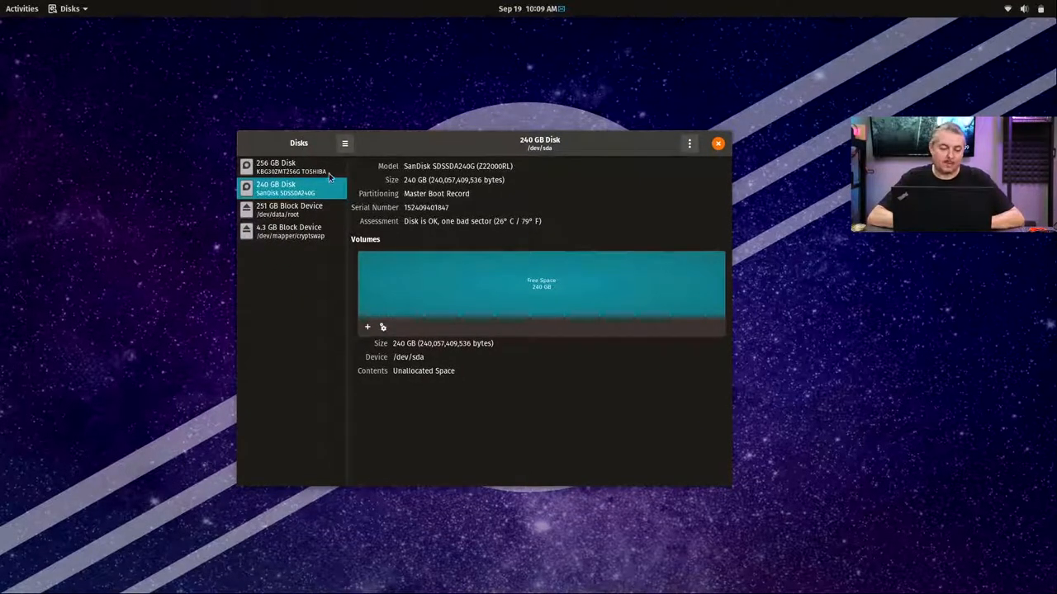
View the 256 GB Toshiba disk's partitions, then scroll through the Affiliates We Love partner tiles.
{"action": "left_click", "coordinate": [292, 166]}
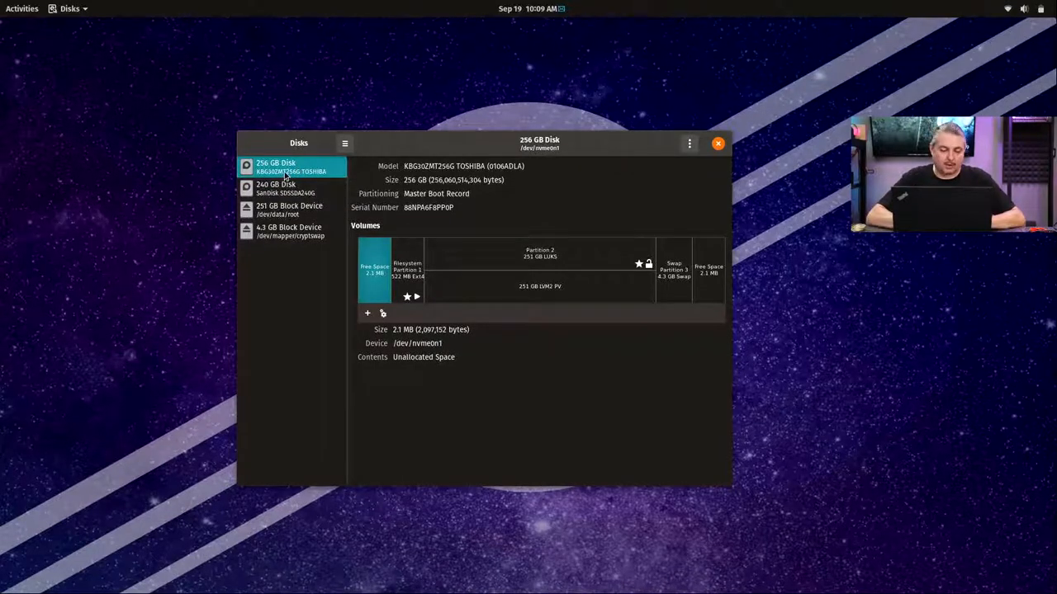
{"action": "left_click", "coordinate": [289, 188]}
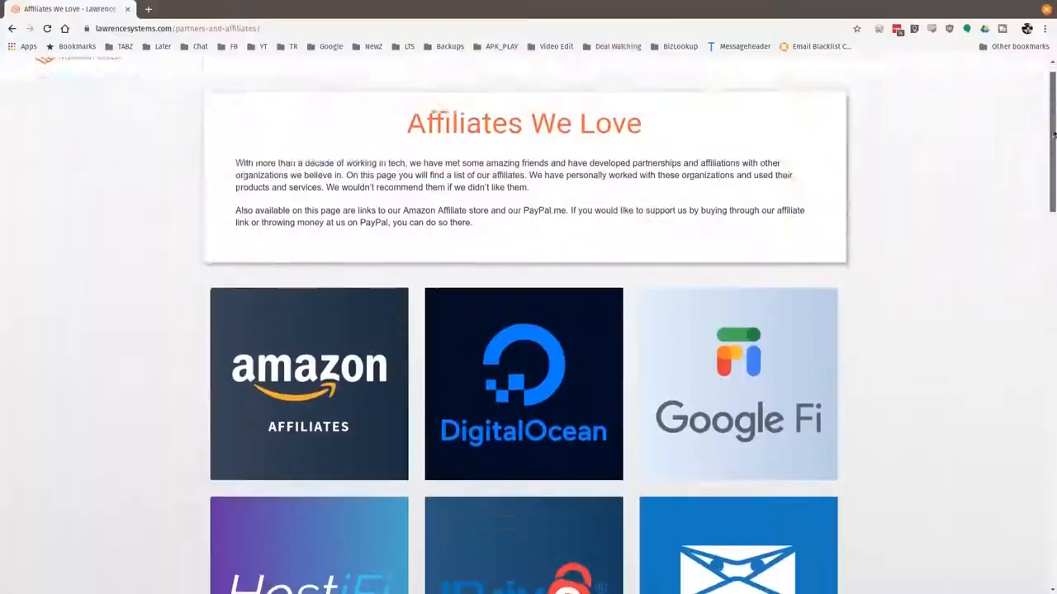
{"action": "scroll", "scroll_direction": "down", "scroll_amount": 3}
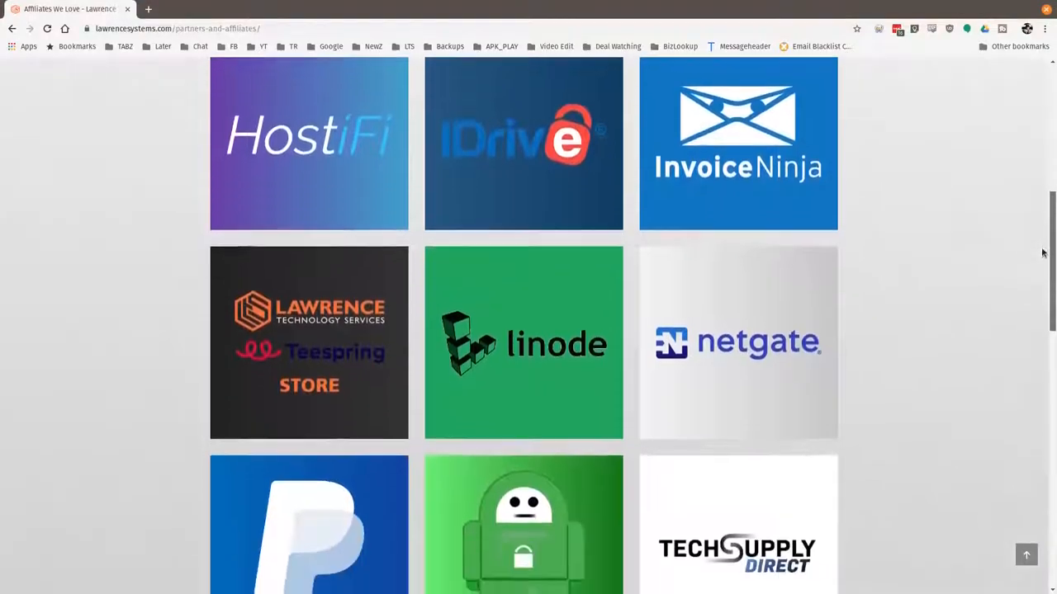
{"action": "scroll", "scroll_direction": "down", "scroll_amount": 3}
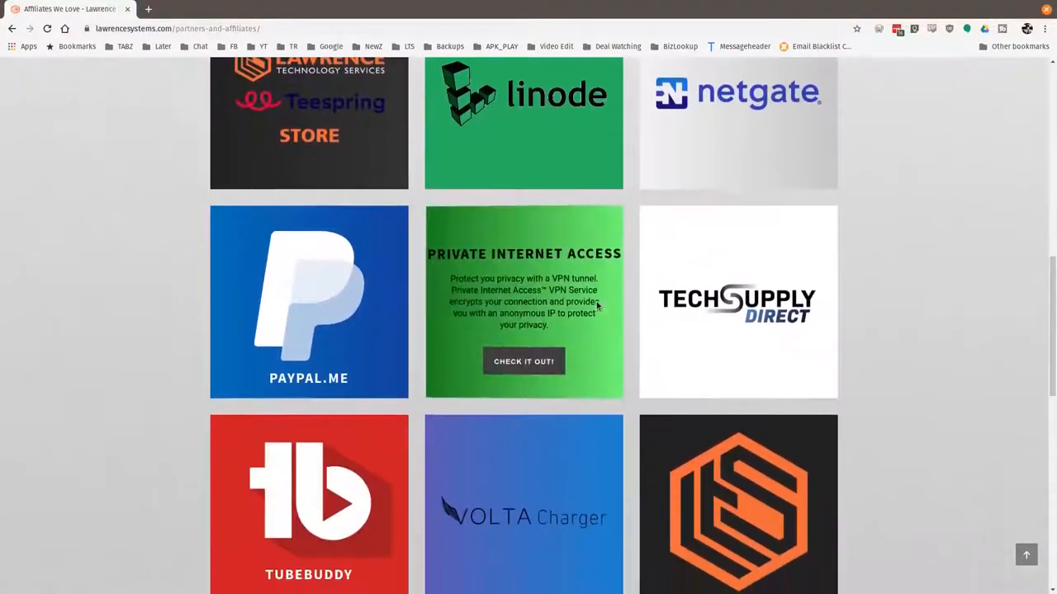